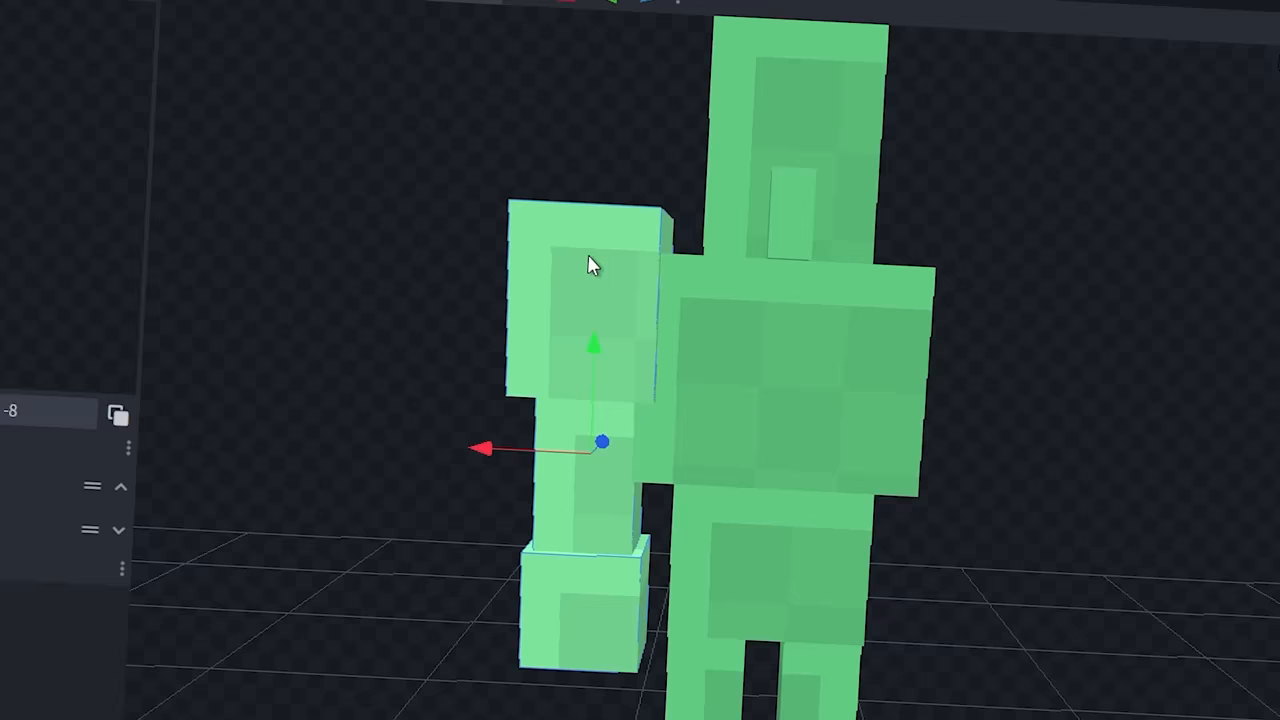
Step: Select the green golem's raised arm cube to position it against the body
right_click(590, 264)
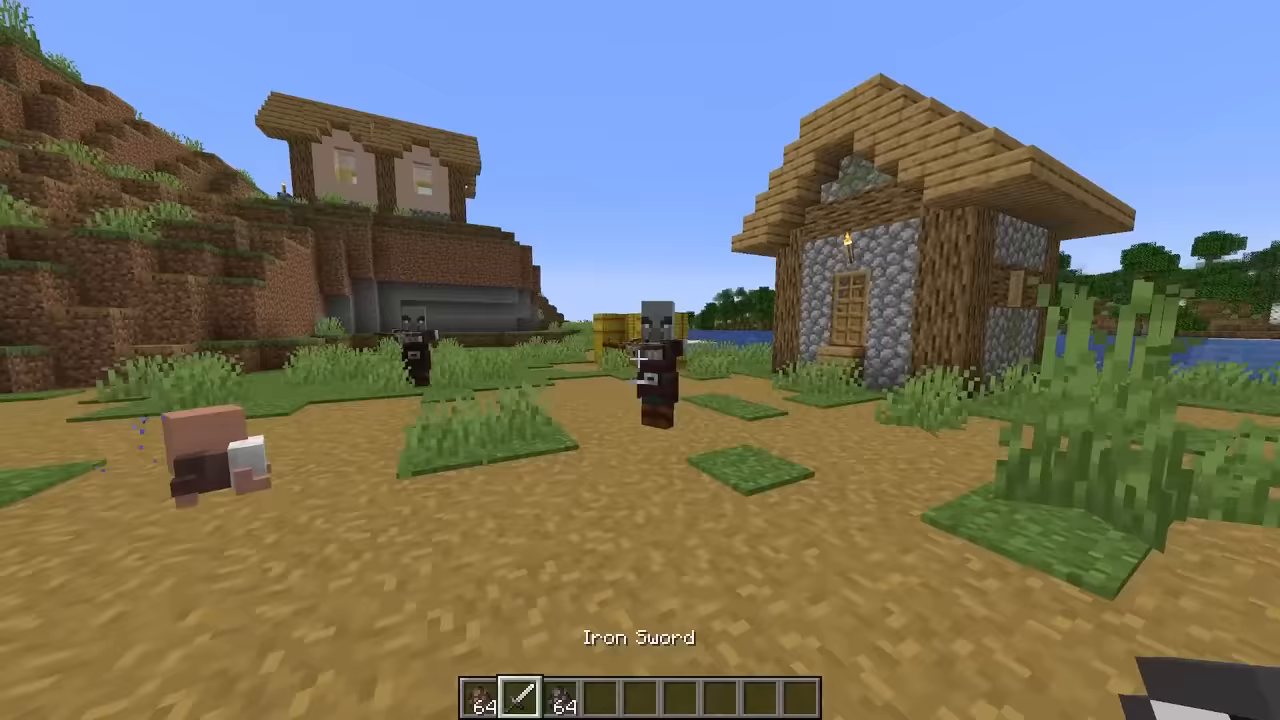
mouse_move(640, 360)
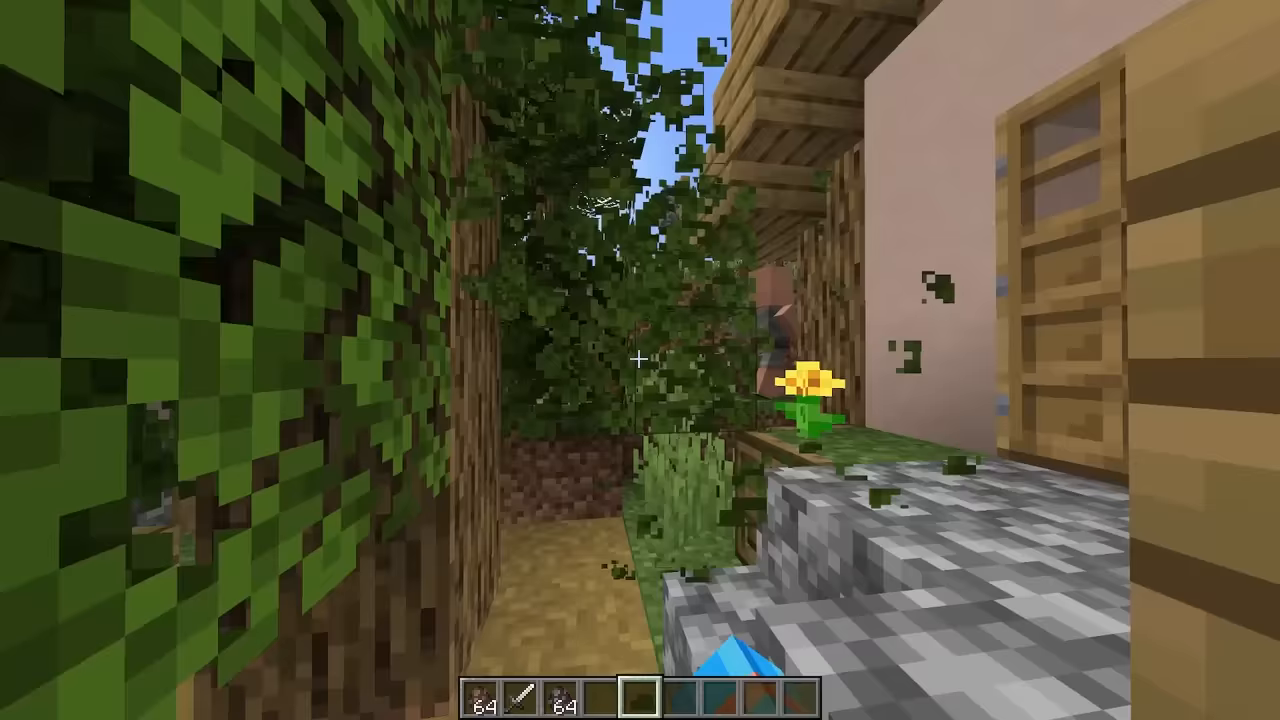
mouse_move(640, 360)
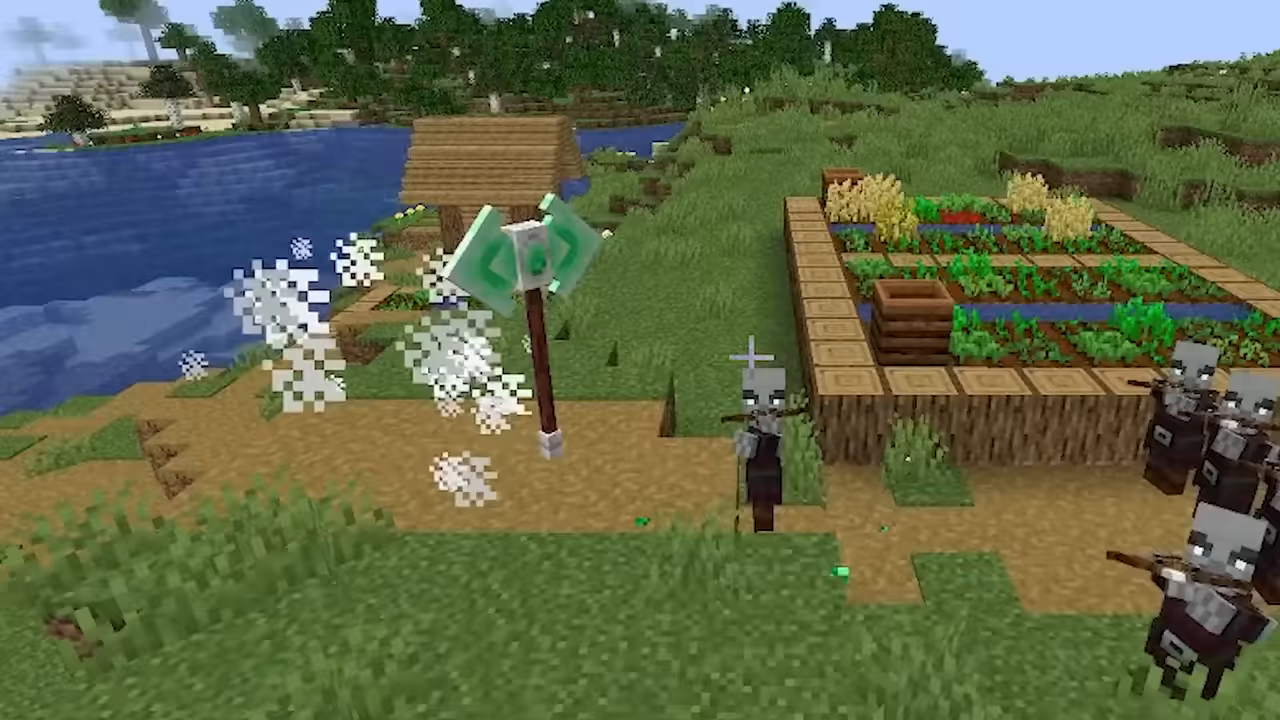
mouse_move(640, 360)
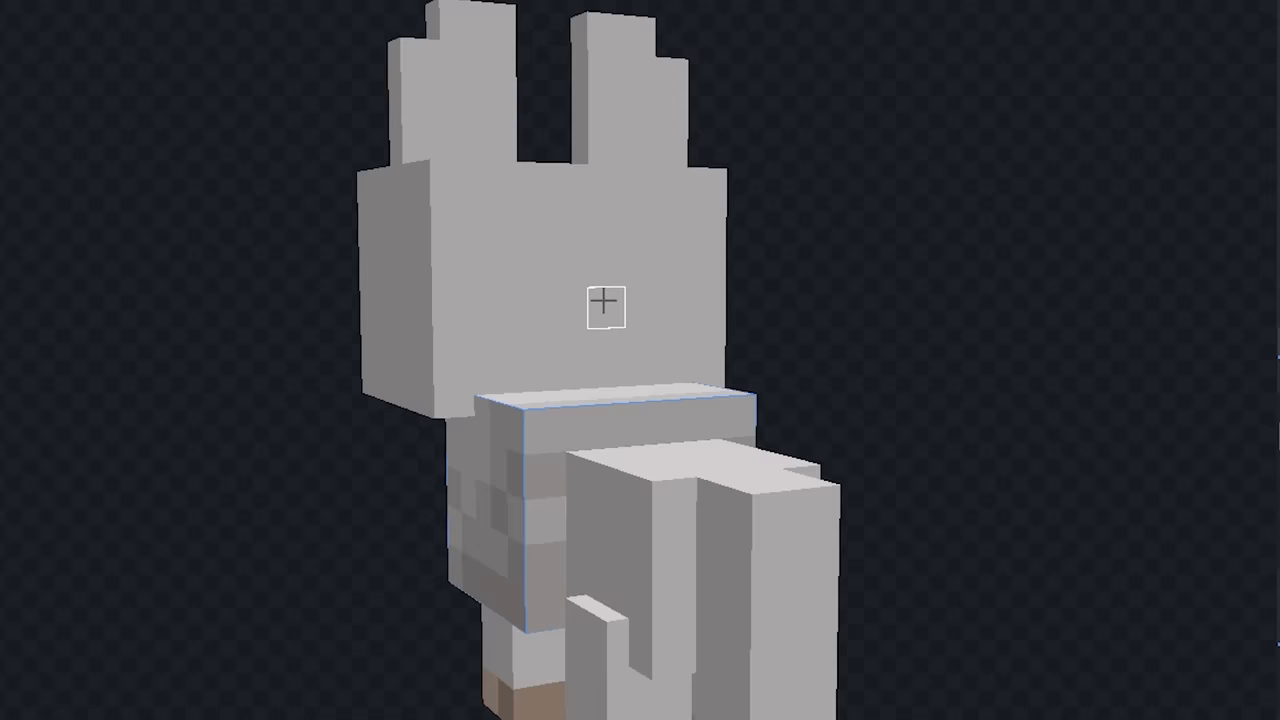
Step: Orbit the viewport around the grey wolf model to inspect its shape
drag(604, 304, 856, 424)
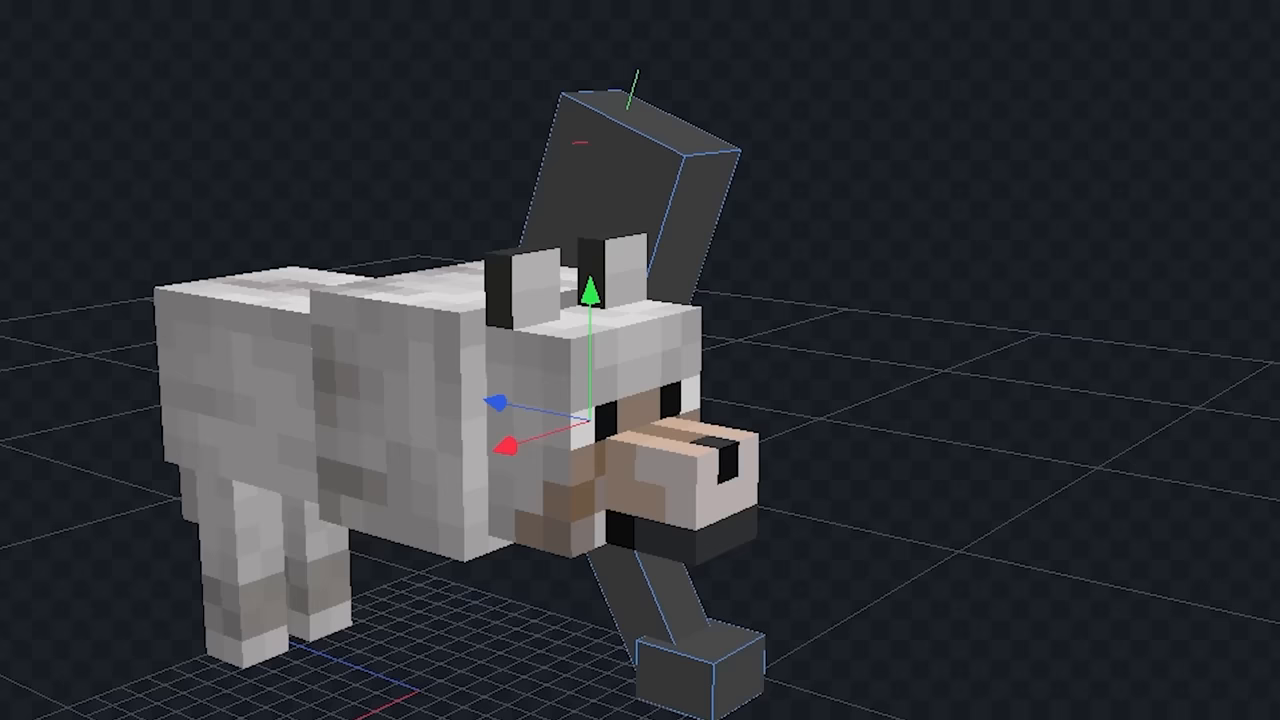
Step: Rotate the new dark leg cube on the wolf model so it reaches the ground
drag(640, 360, 856, 210)
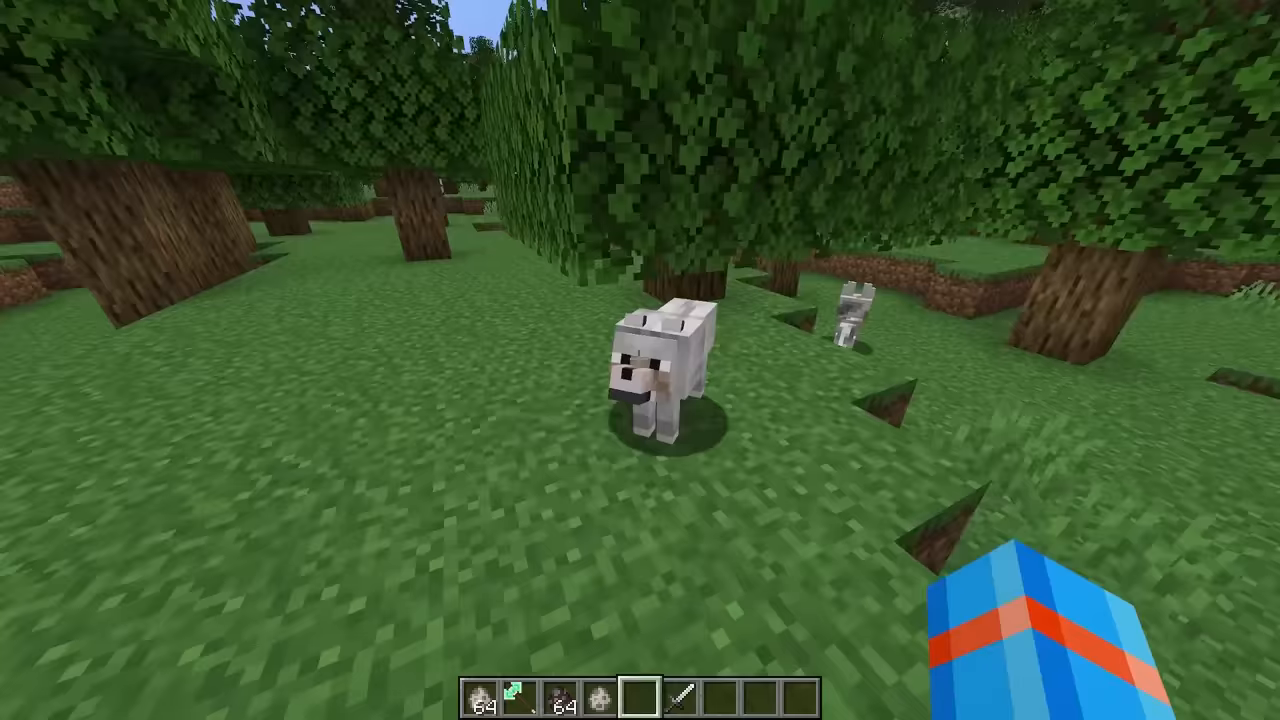
mouse_move(640, 360)
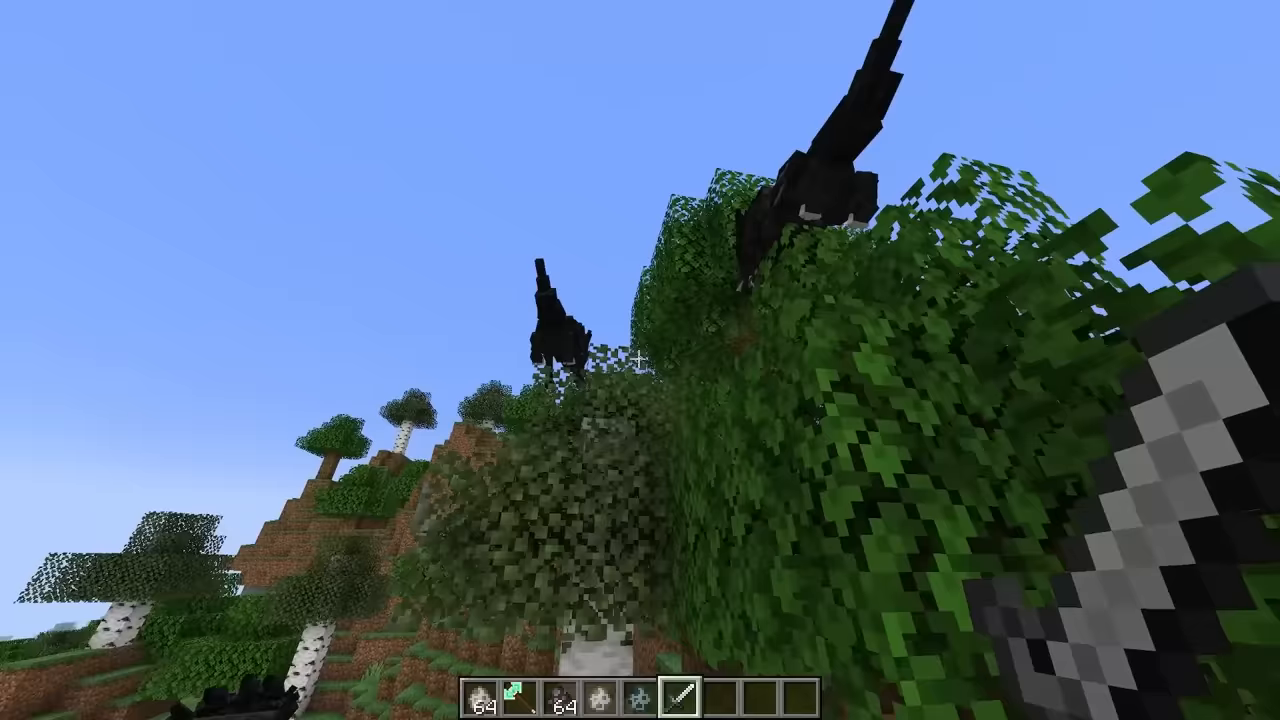
mouse_move(640, 360)
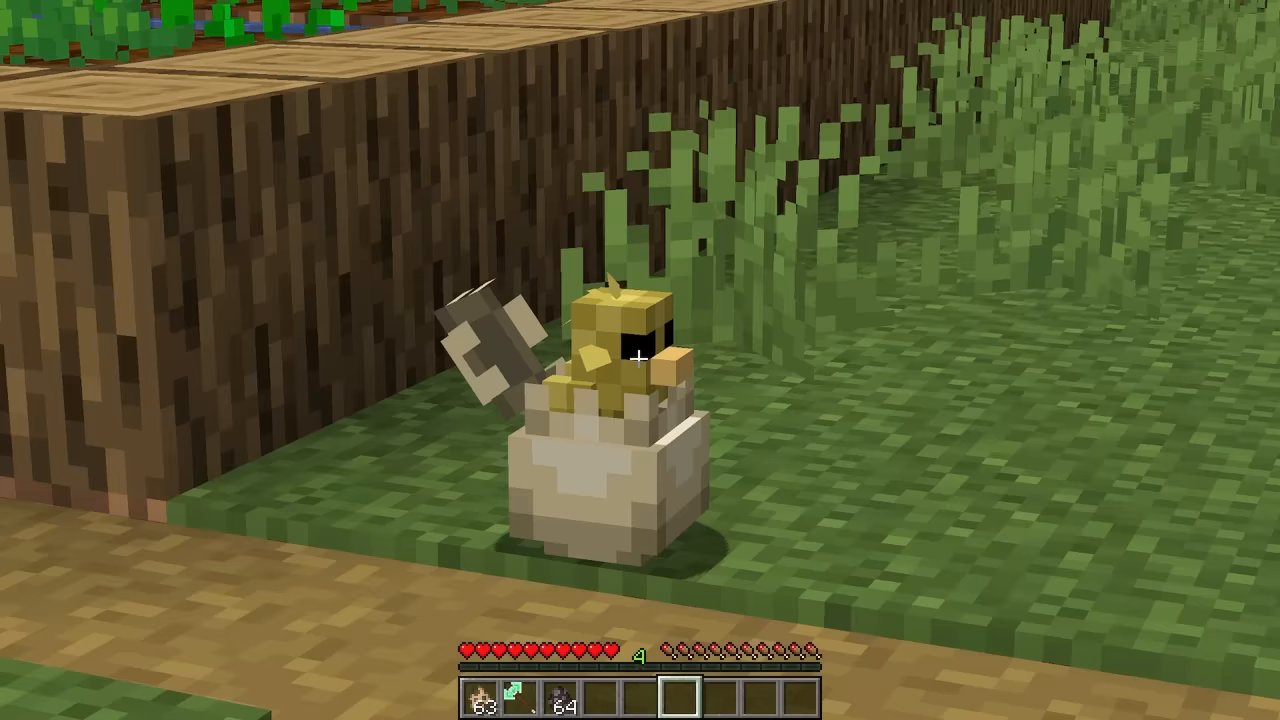
mouse_move(640, 360)
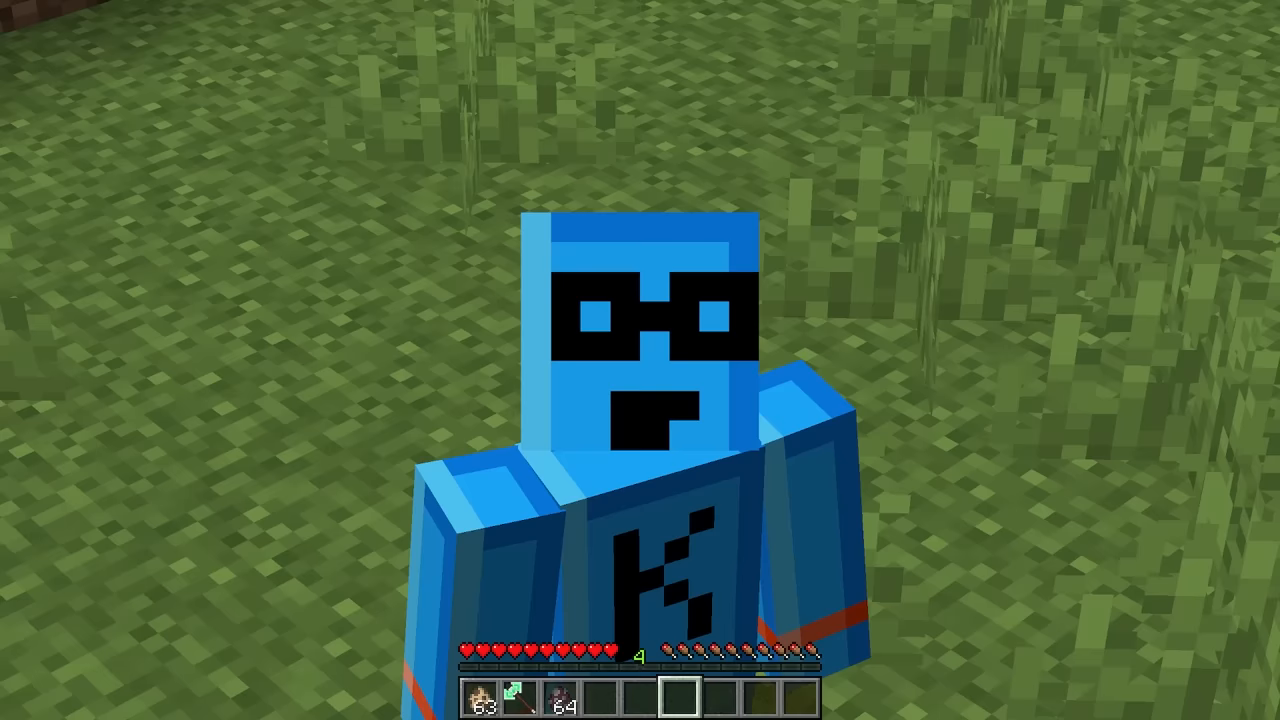
mouse_move(640, 360)
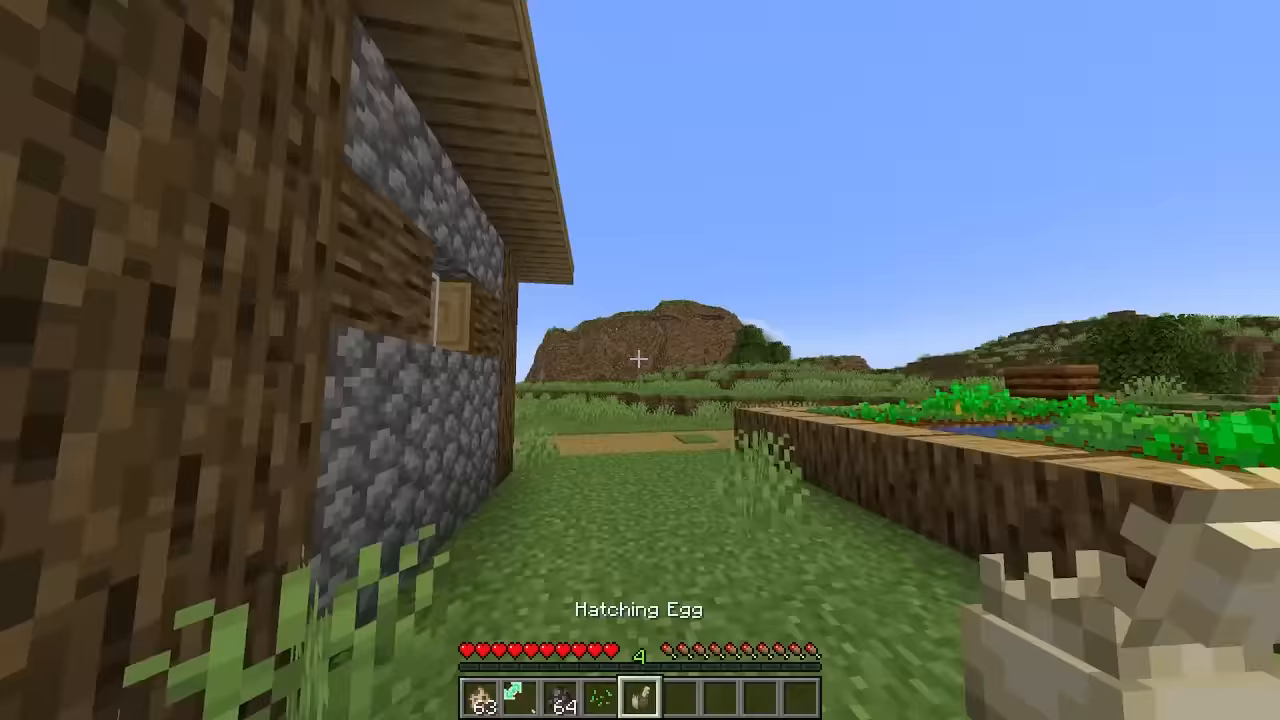
mouse_move(640, 360)
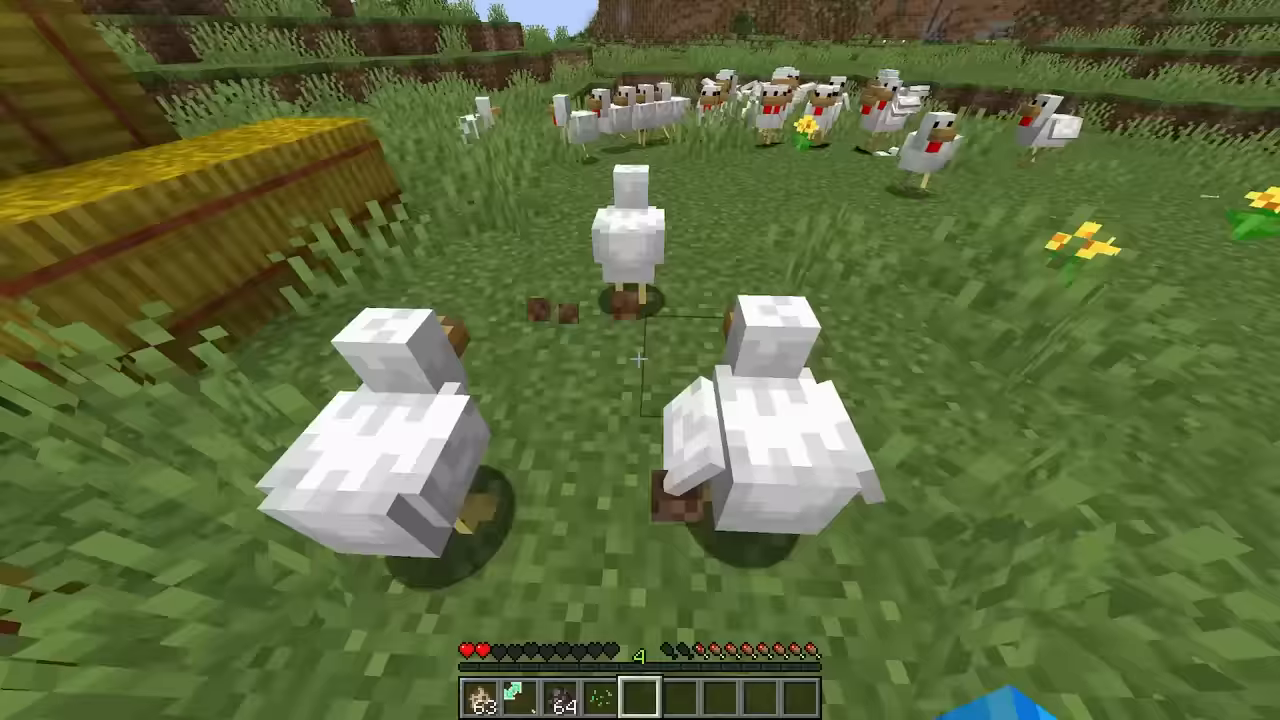
mouse_move(640, 360)
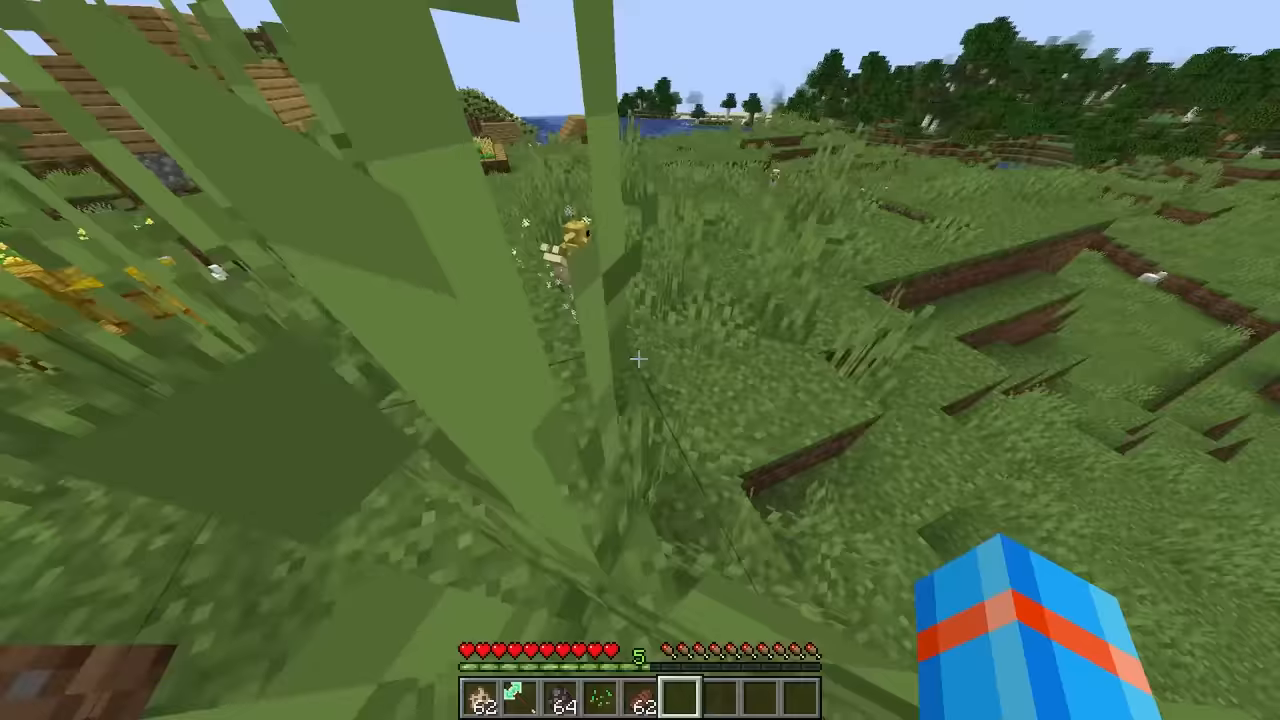
mouse_move(640, 360)
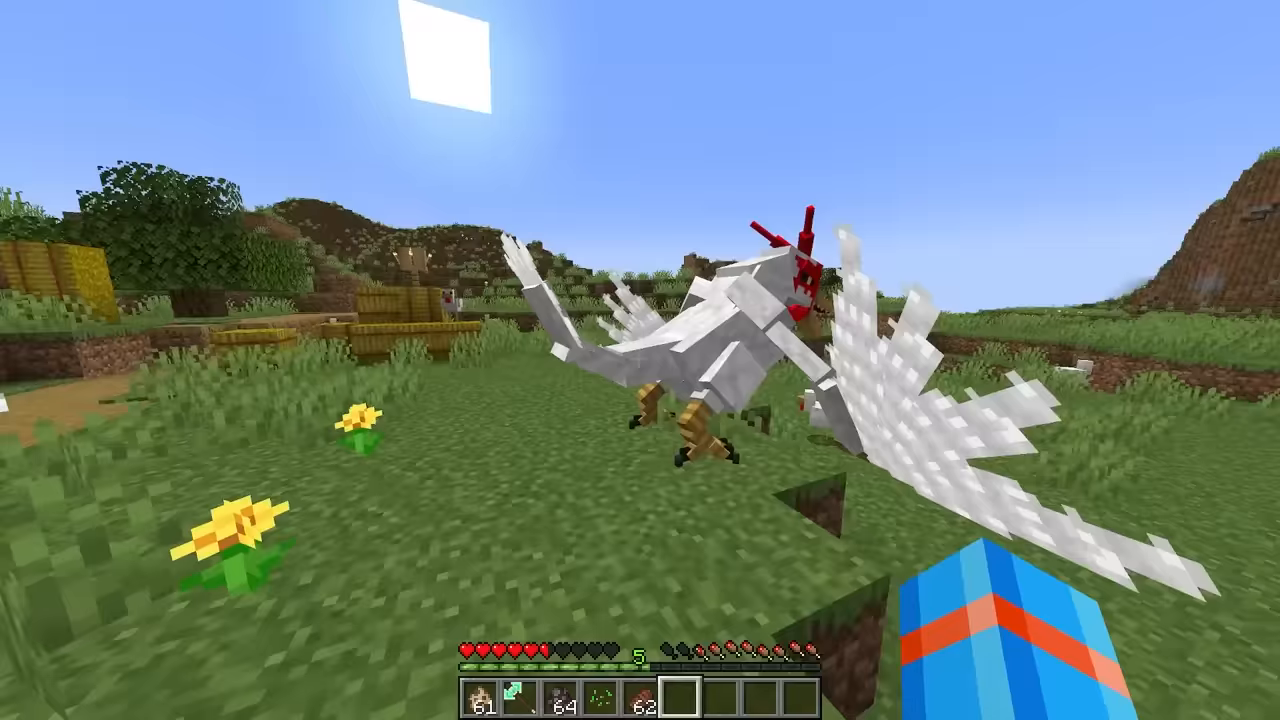
mouse_move(640, 360)
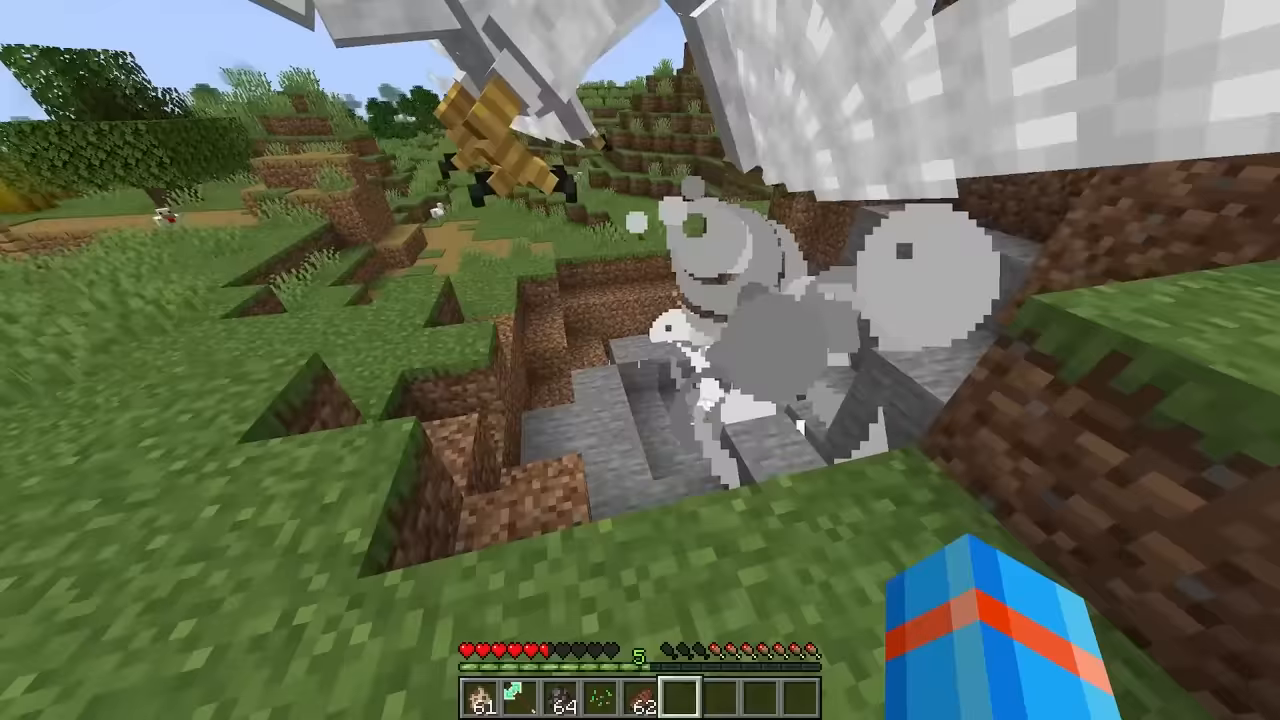
mouse_move(640, 360)
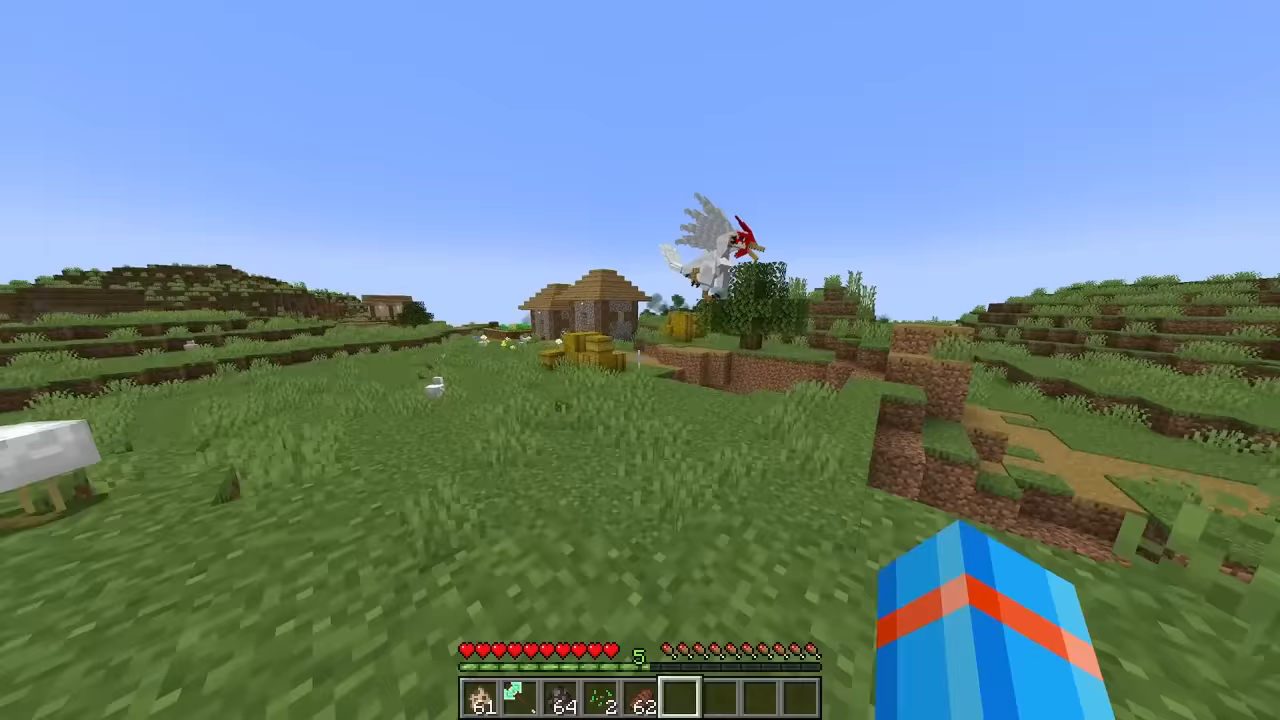
mouse_move(640, 360)
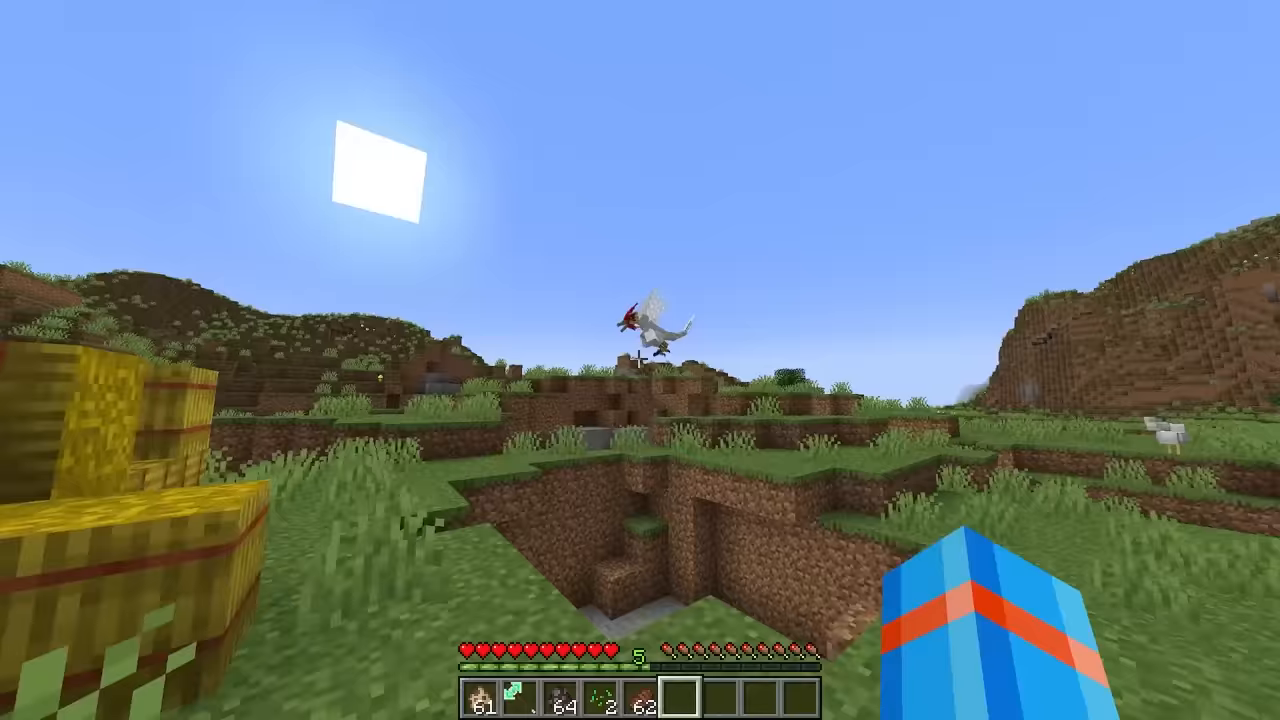
mouse_move(640, 340)
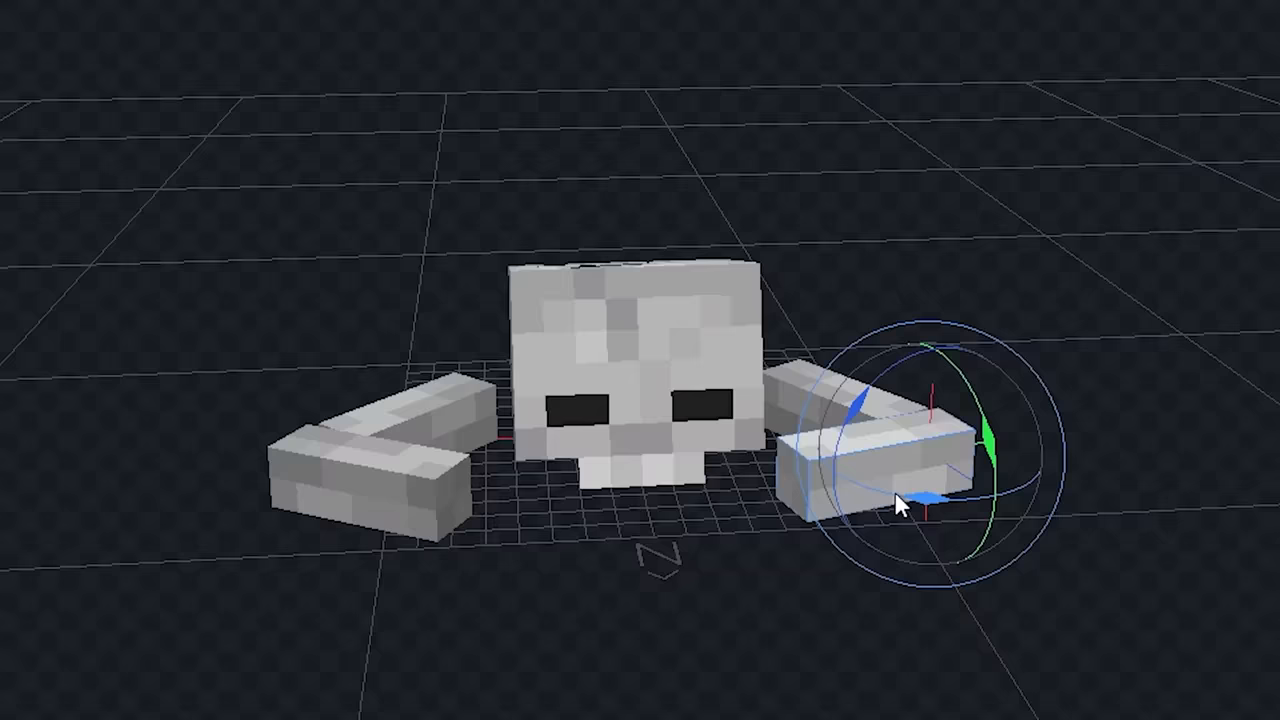
Step: Tilt the right bone piece into an angled position beside the skull
drag(900, 504, 760, 536)
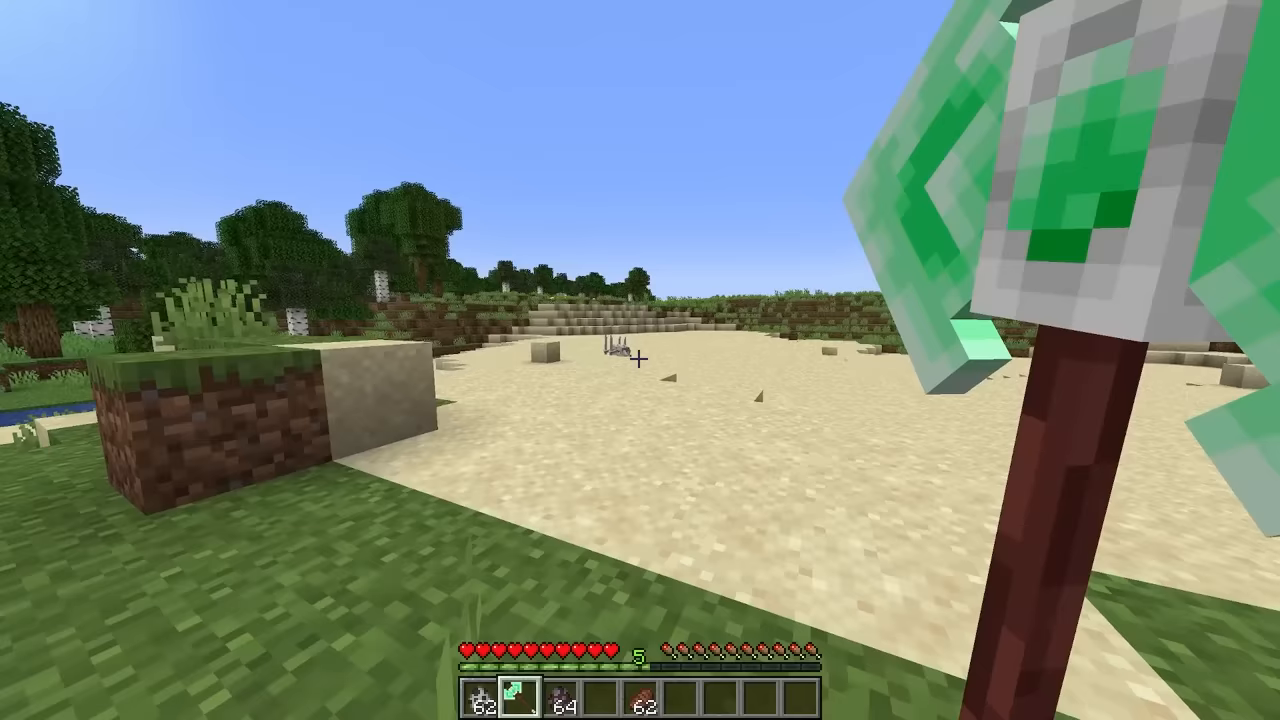
mouse_move(640, 360)
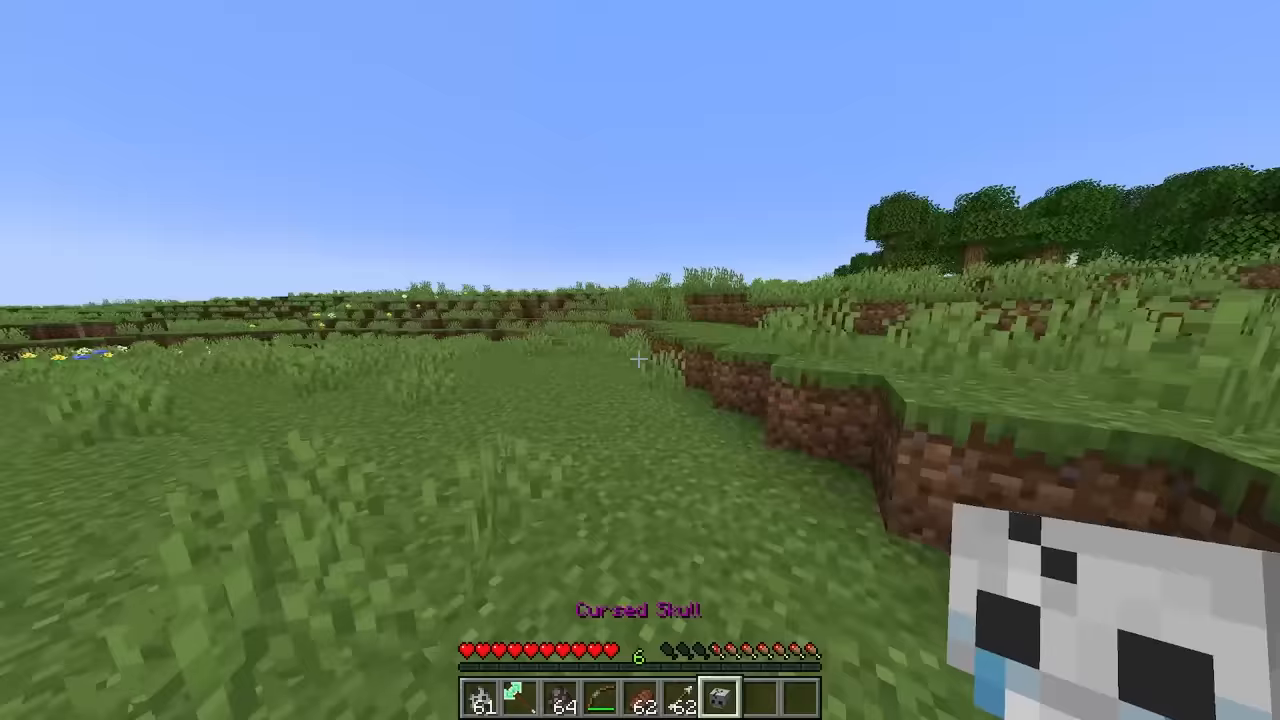
mouse_move(640, 360)
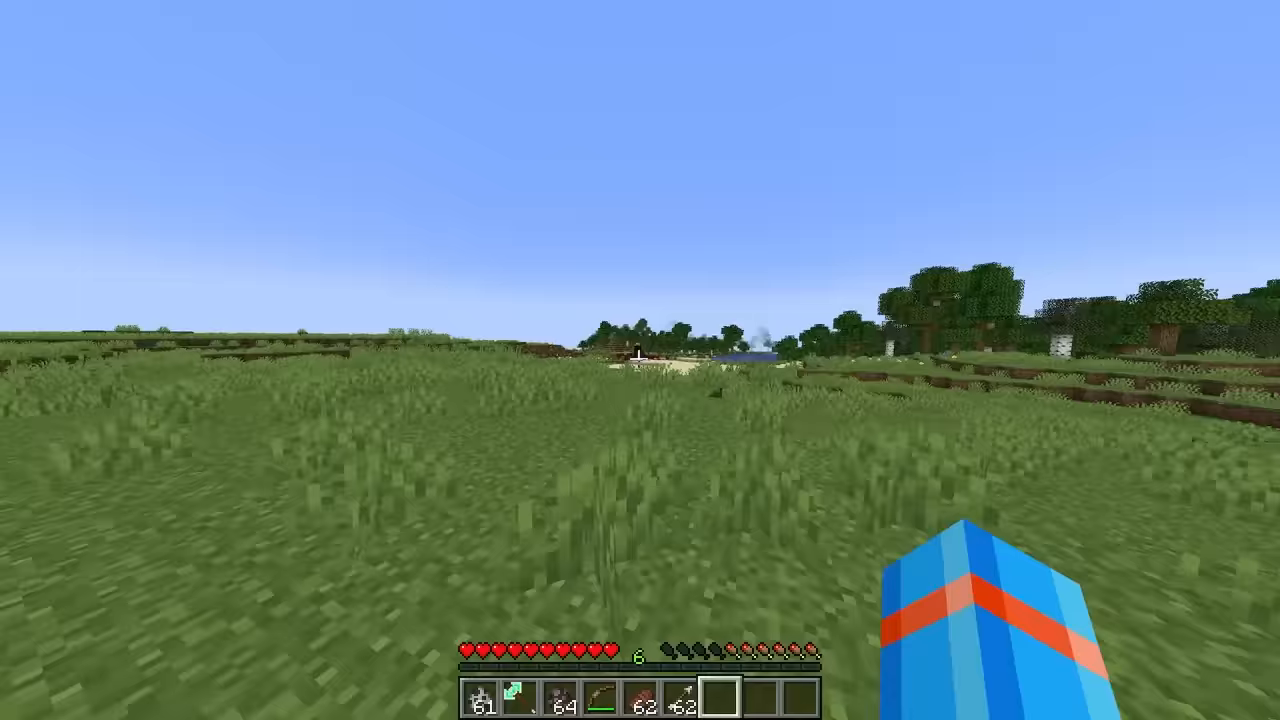
mouse_move(640, 360)
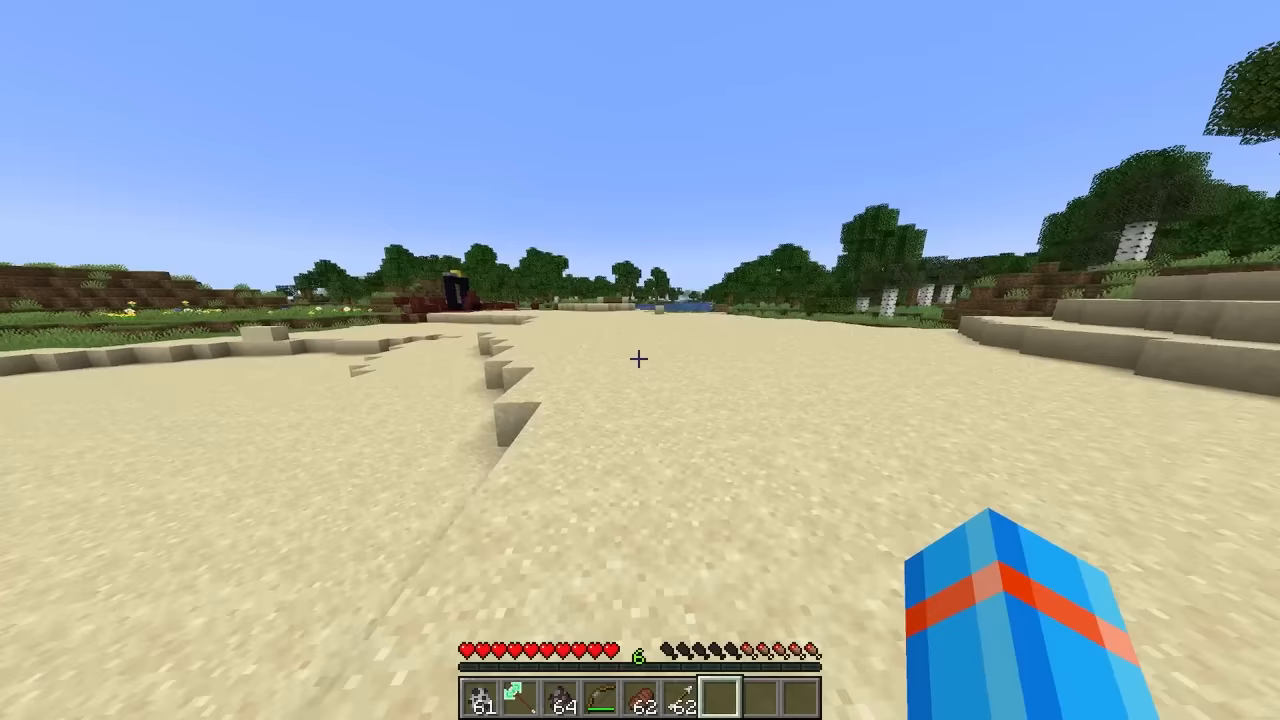
mouse_move(640, 360)
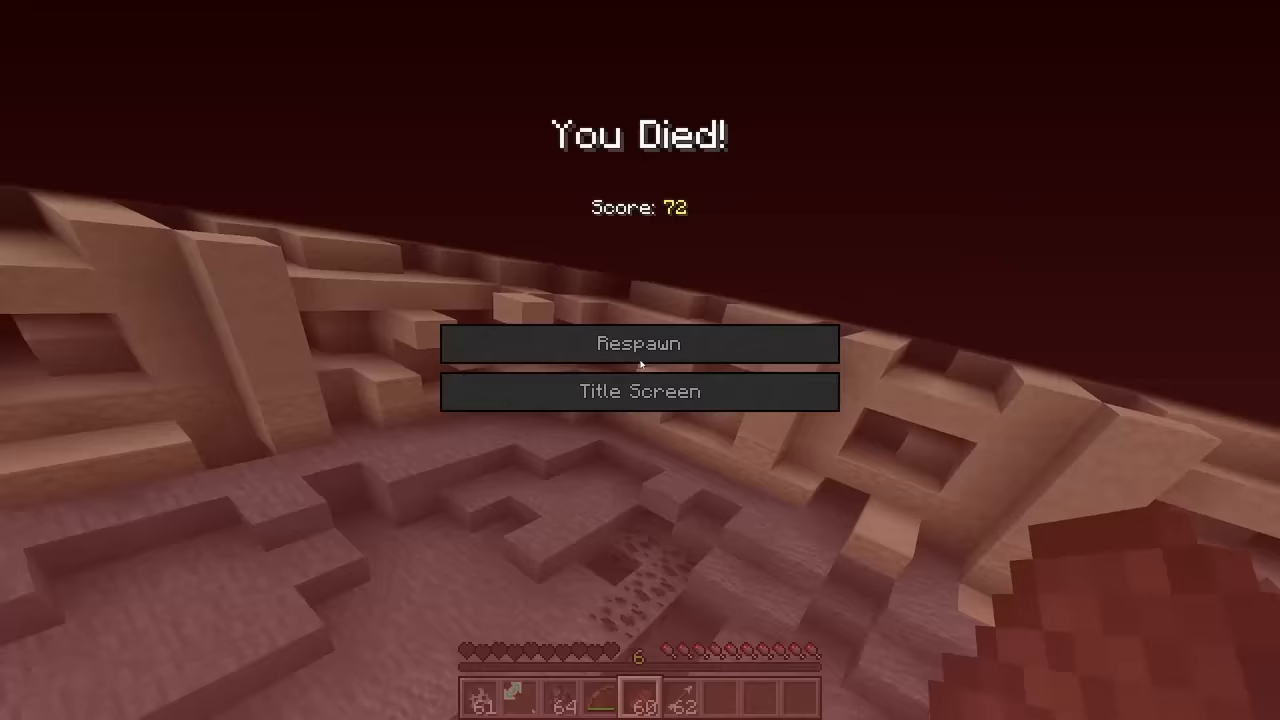
Step: Respawn from the death screen after dying on the sandy shore with score 72
click(640, 344)
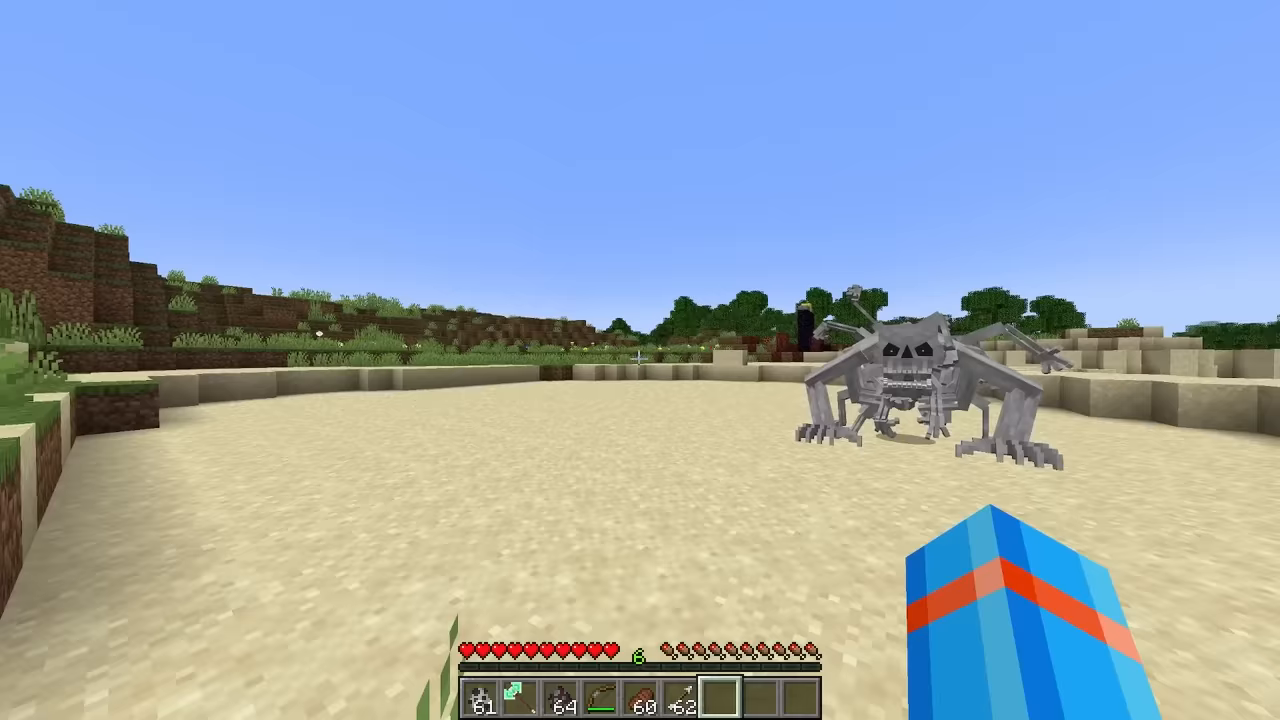
mouse_move(640, 360)
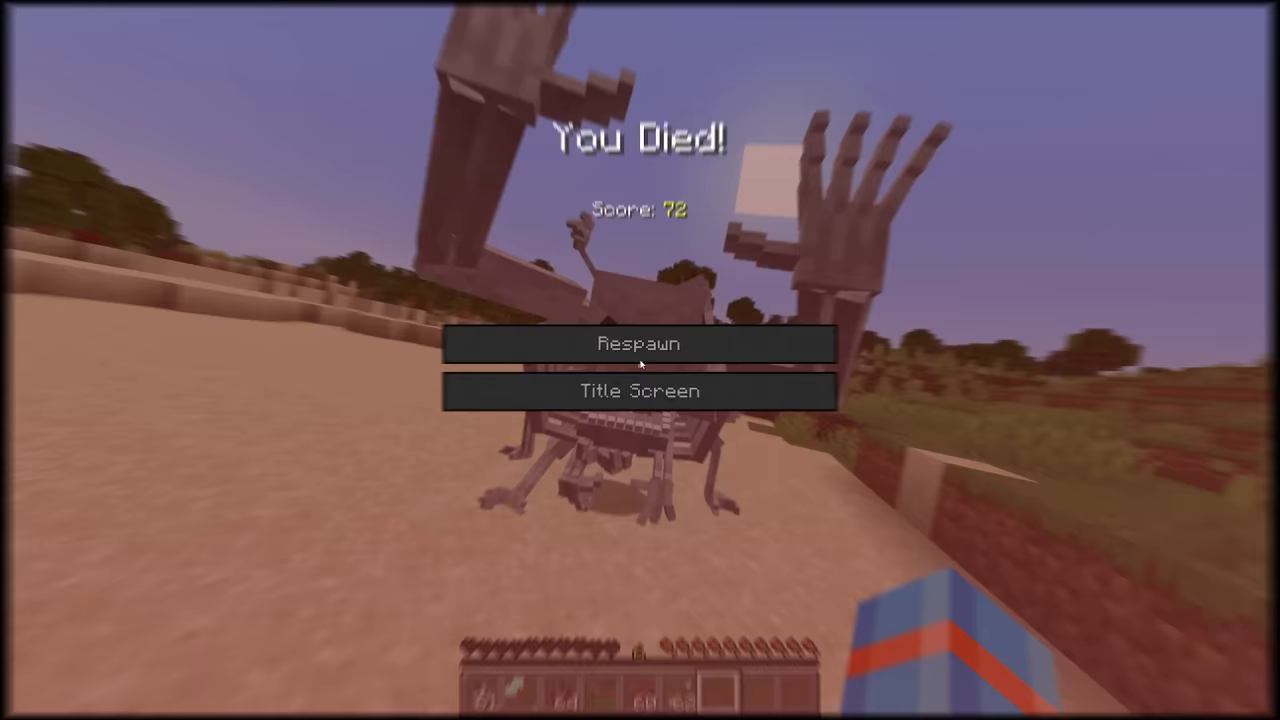
Step: Respawn after the giant skeletal spider kills the player on the beach
click(640, 344)
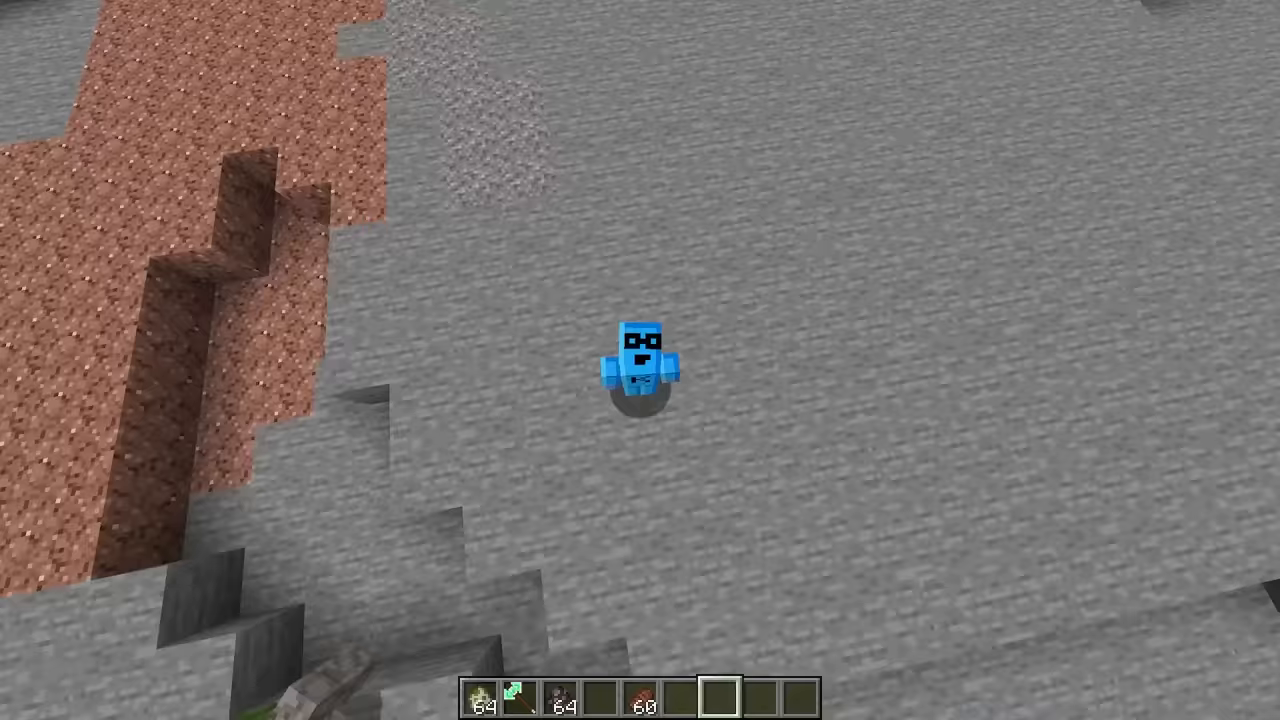
mouse_move(640, 360)
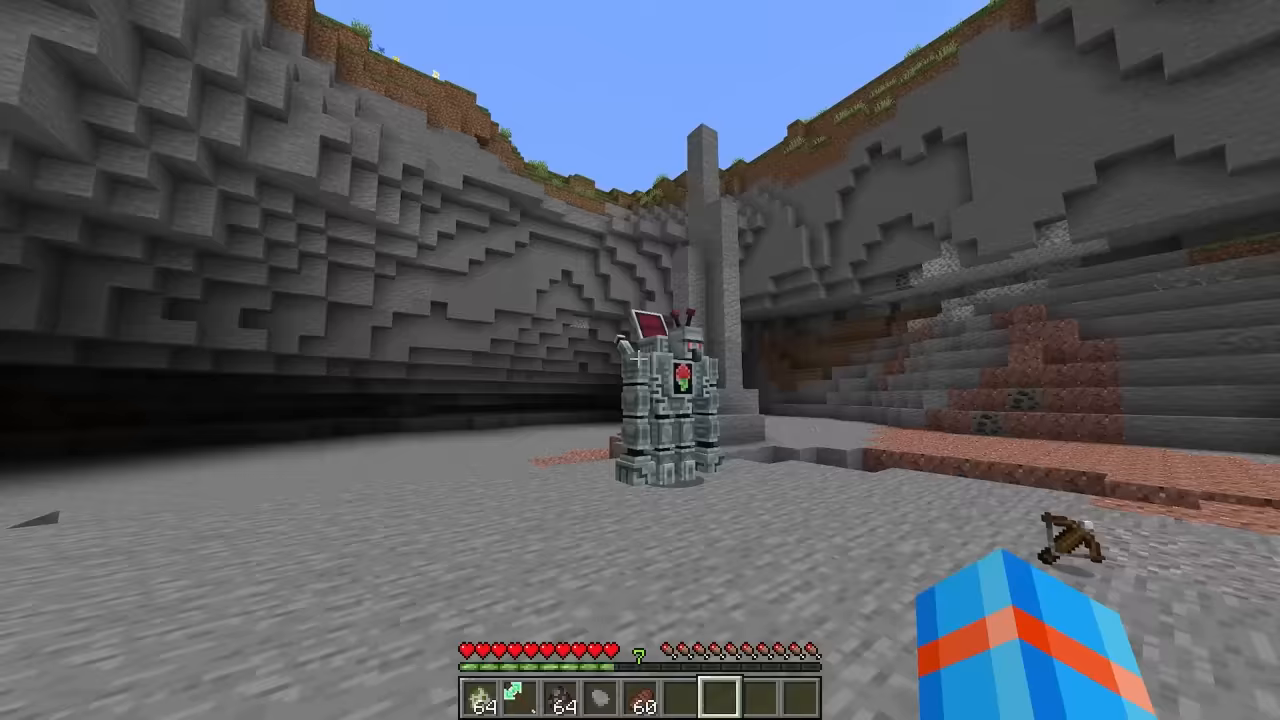
mouse_move(640, 360)
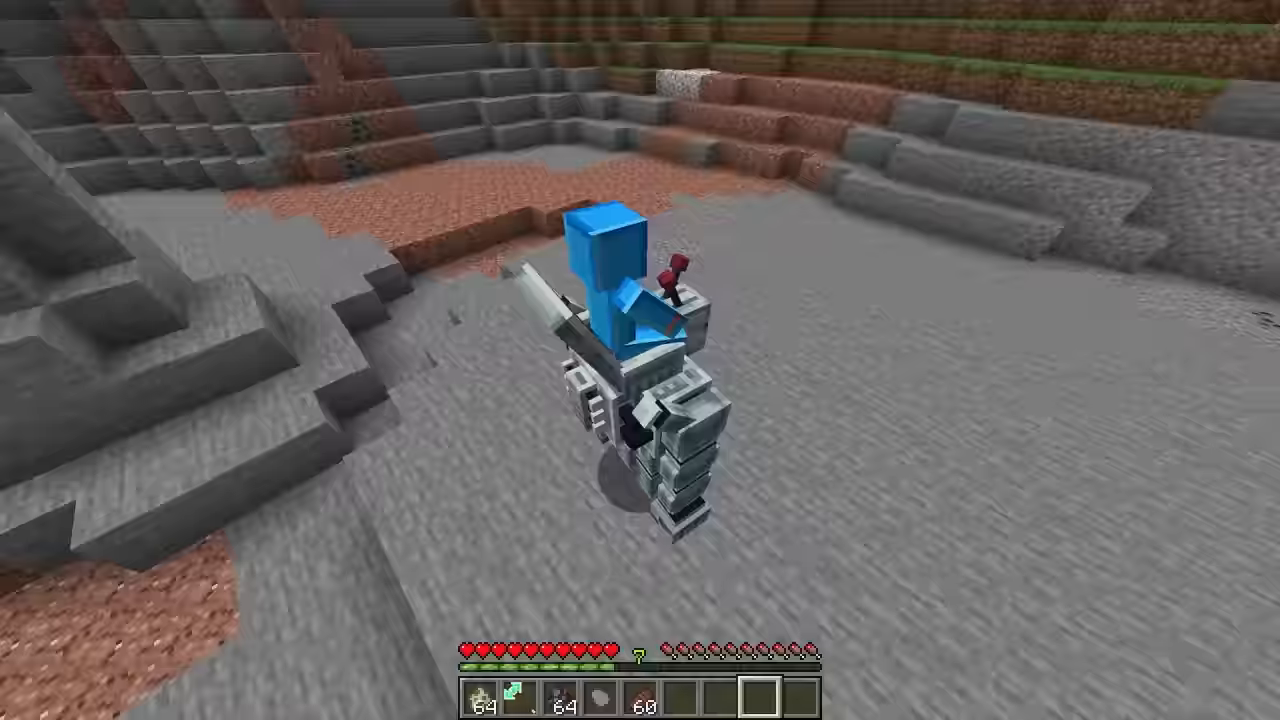
mouse_move(640, 360)
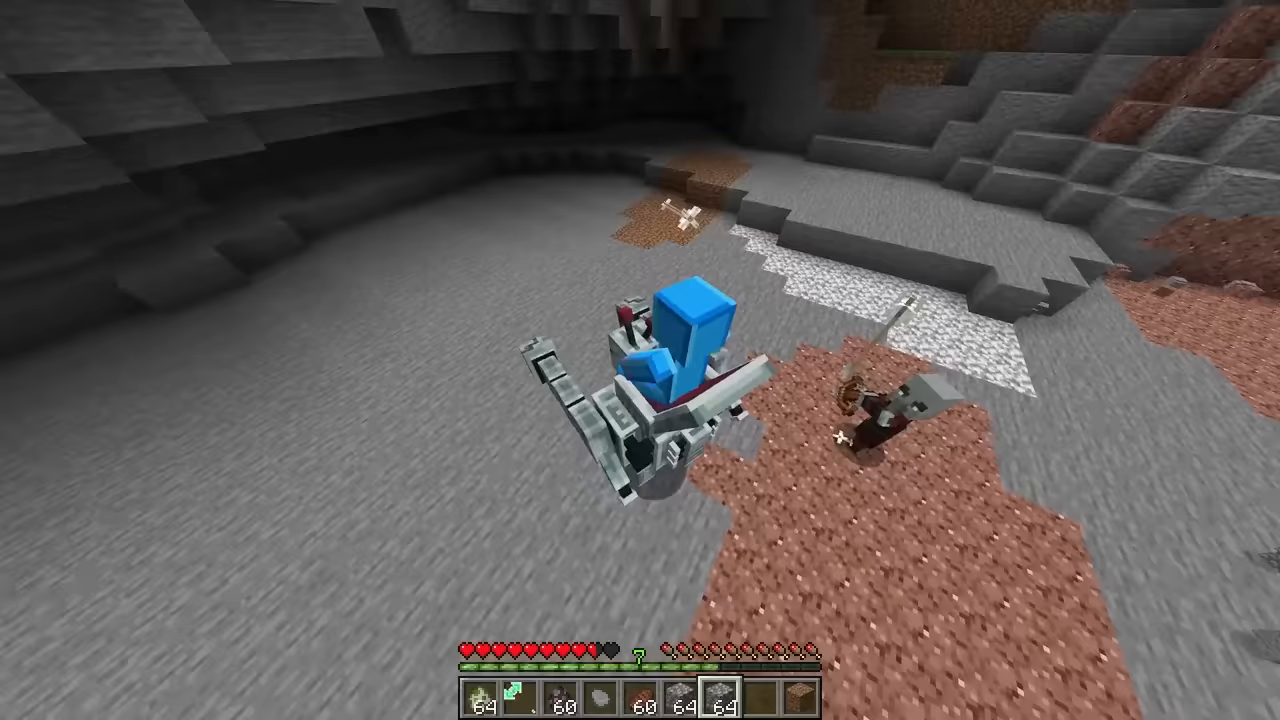
mouse_move(640, 360)
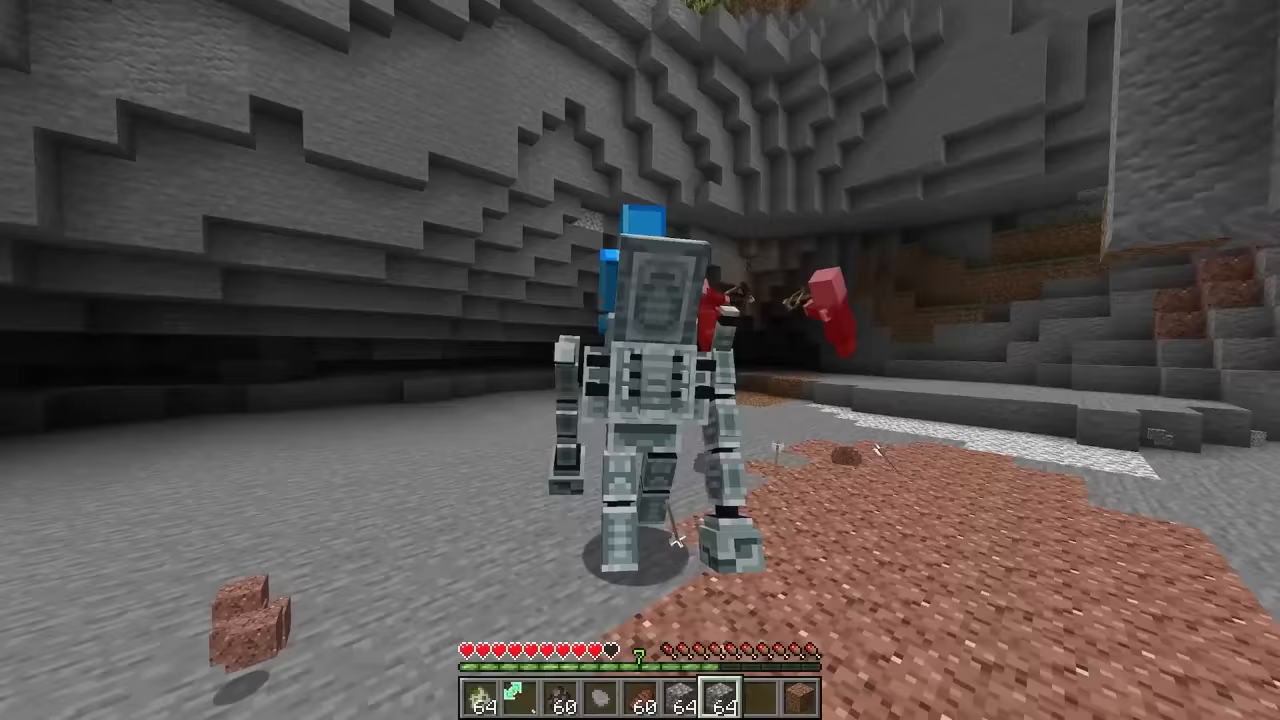
mouse_move(640, 360)
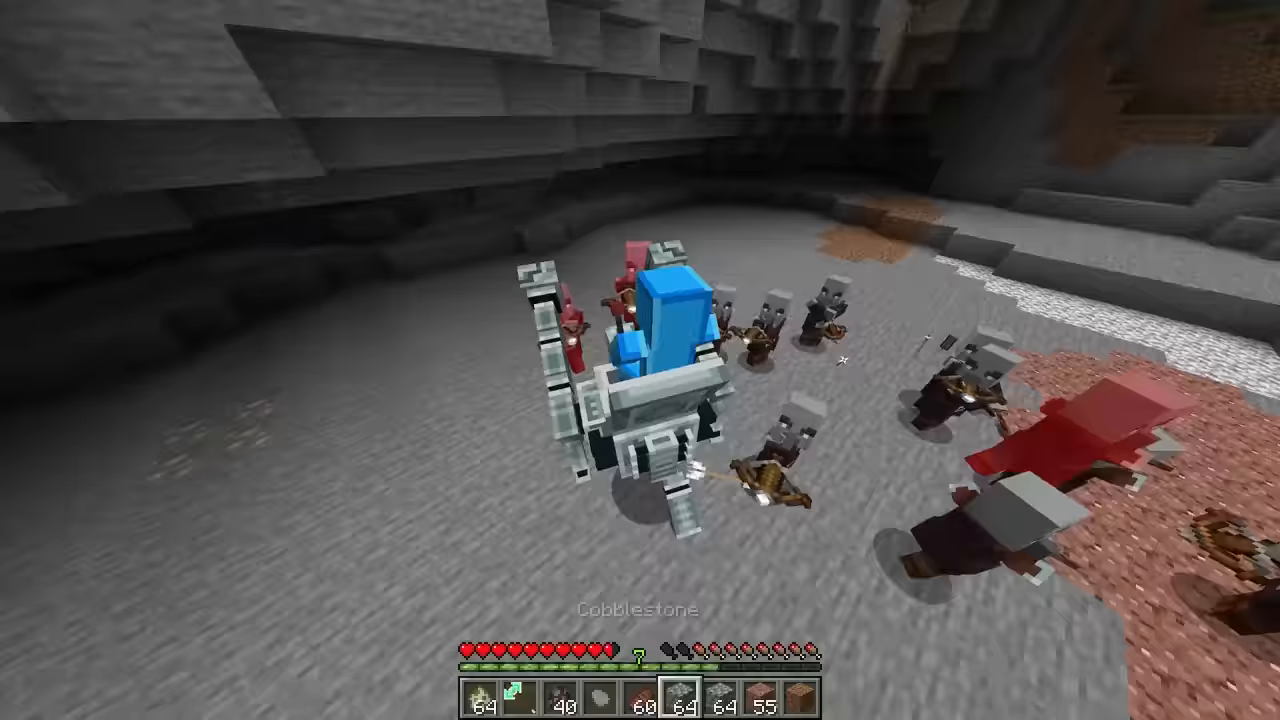
mouse_move(640, 360)
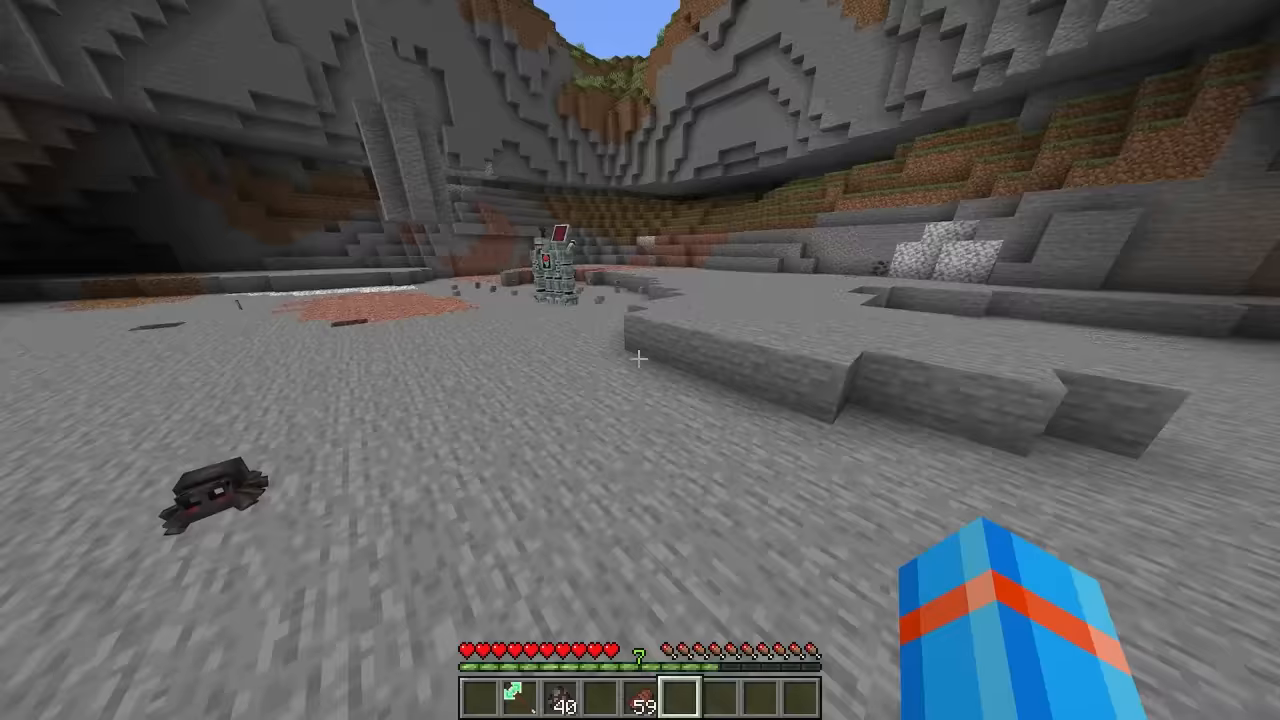
mouse_move(640, 360)
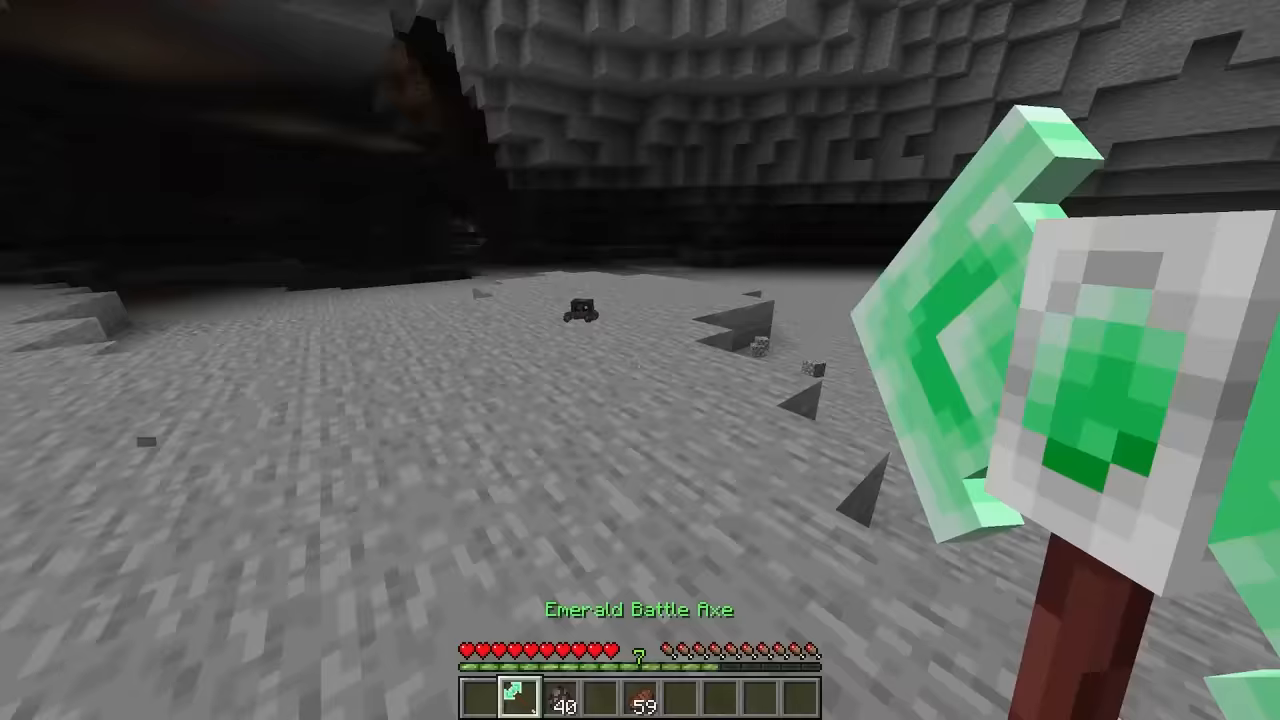
mouse_move(640, 360)
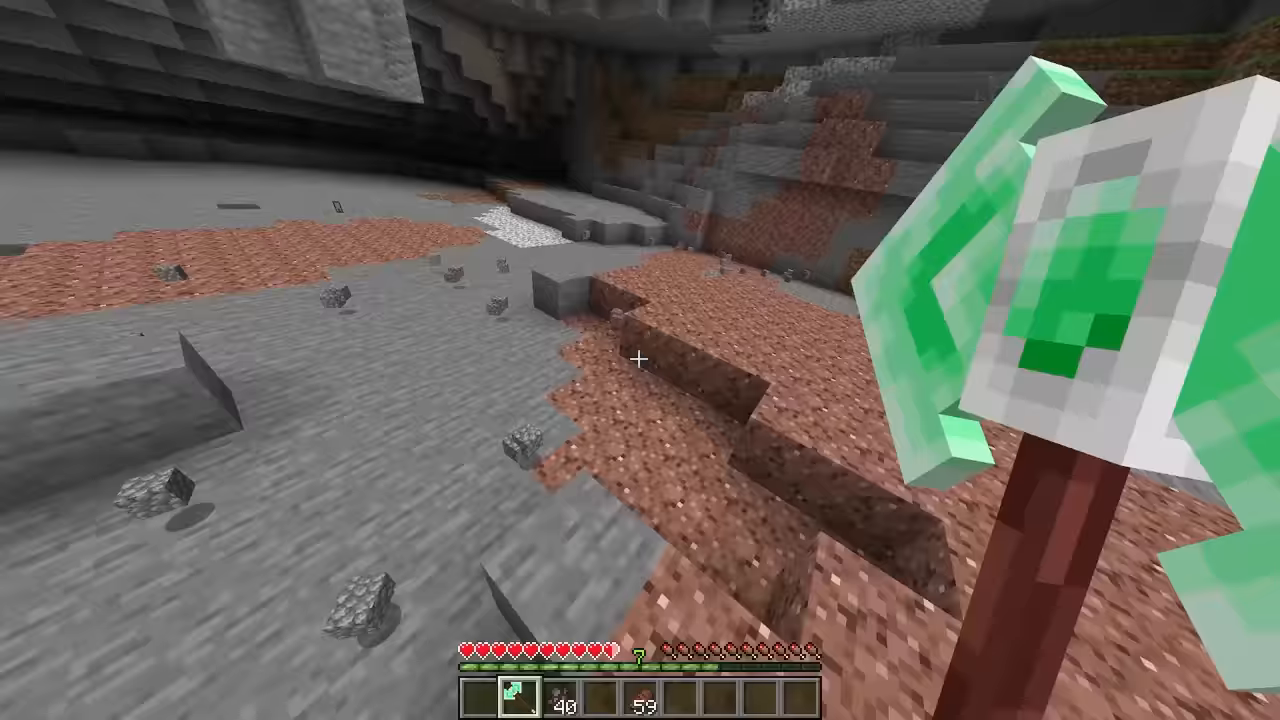
mouse_move(640, 360)
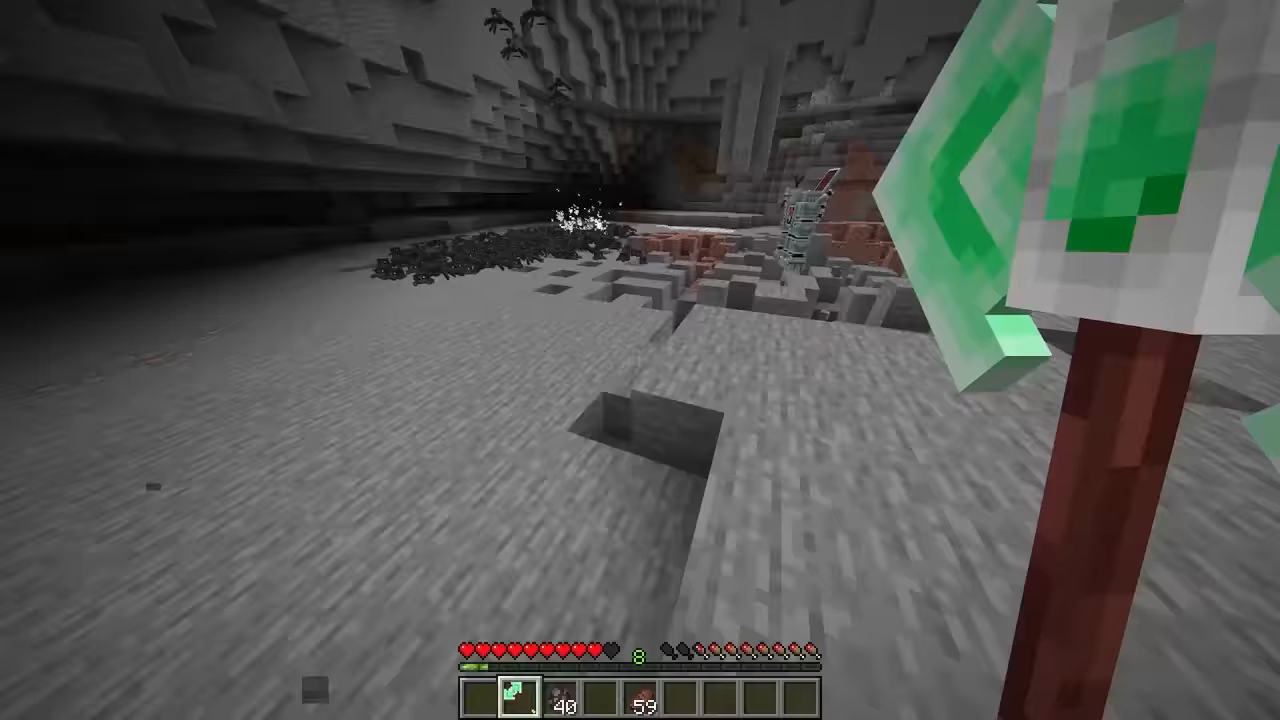
mouse_move(640, 360)
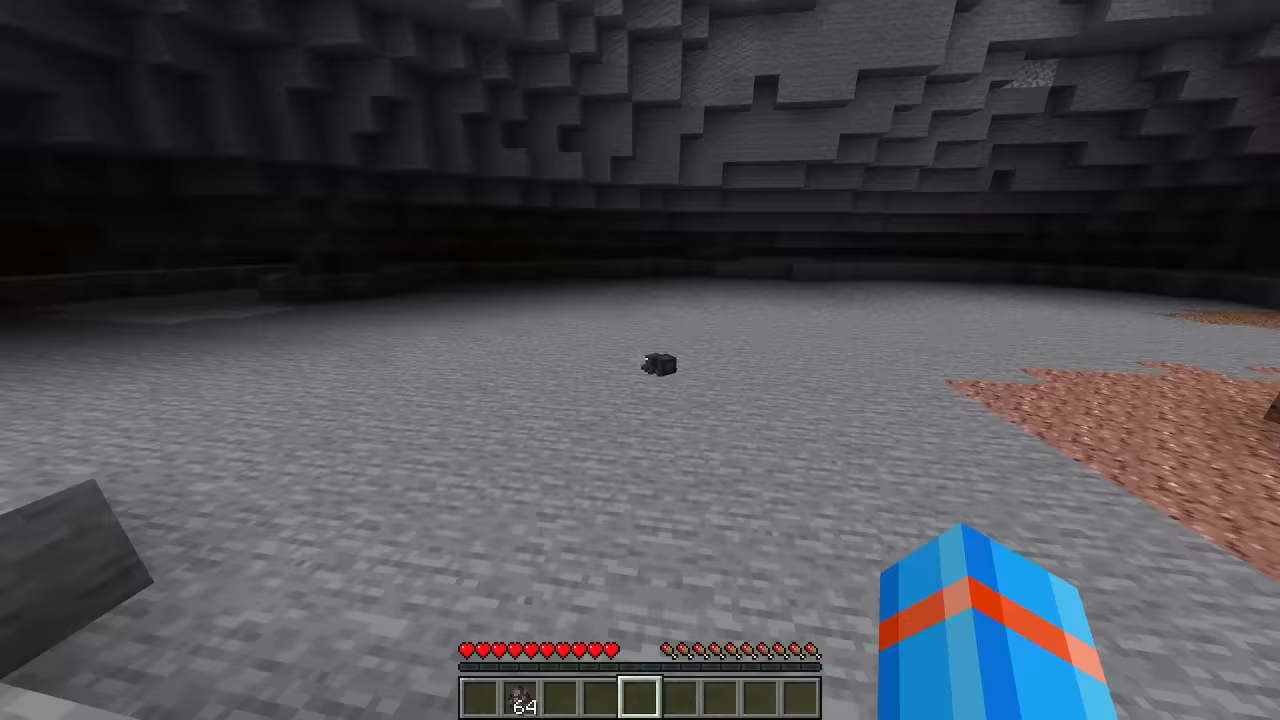
mouse_move(640, 360)
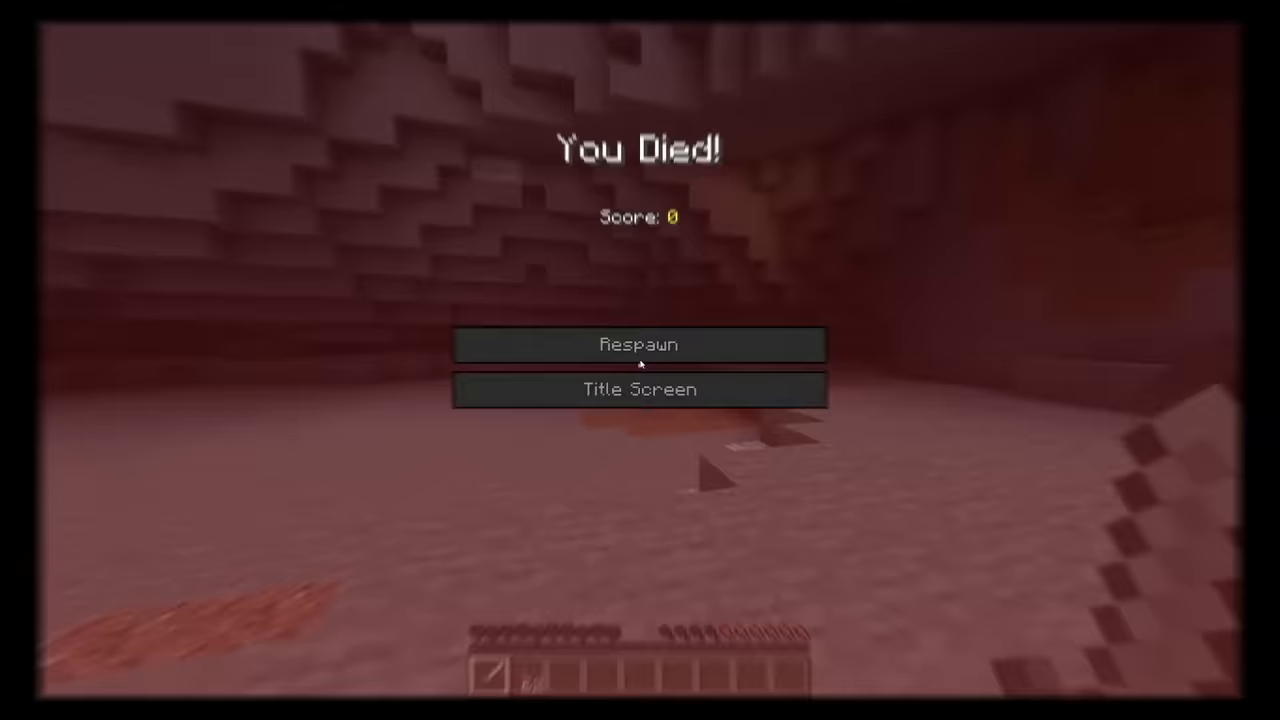
Step: Respawn after dying to the spiders in the cave
click(640, 344)
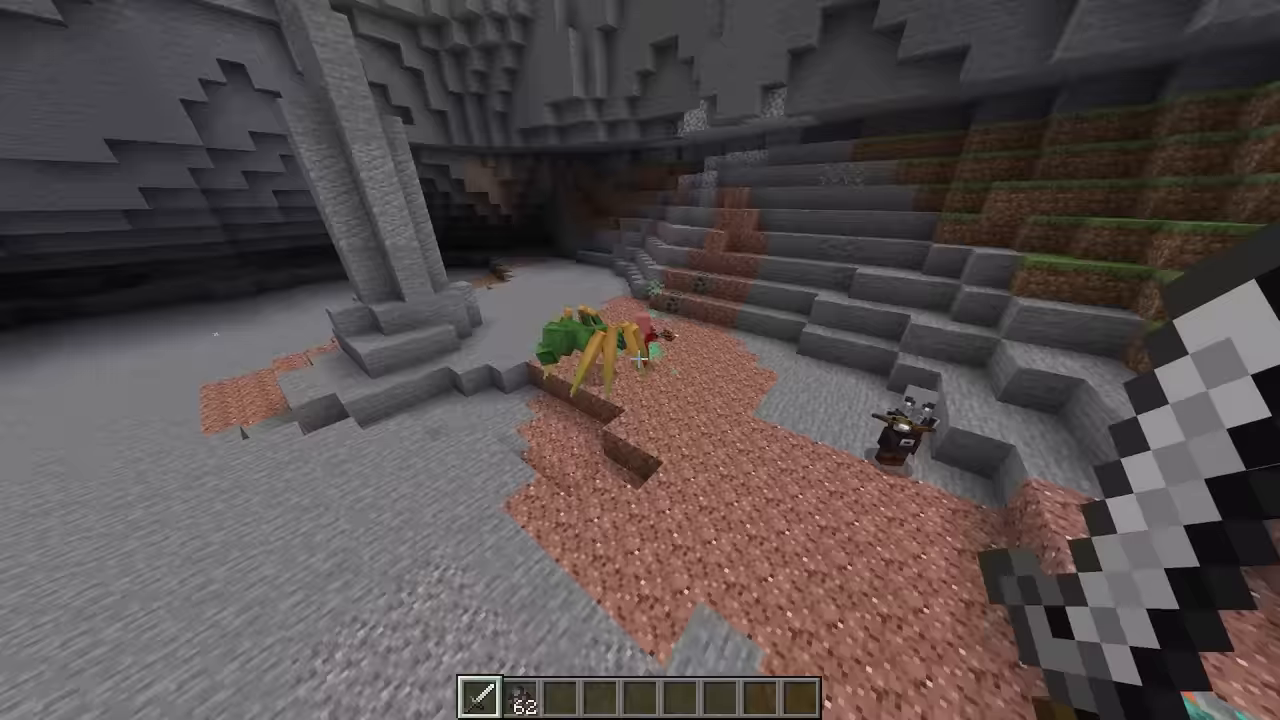